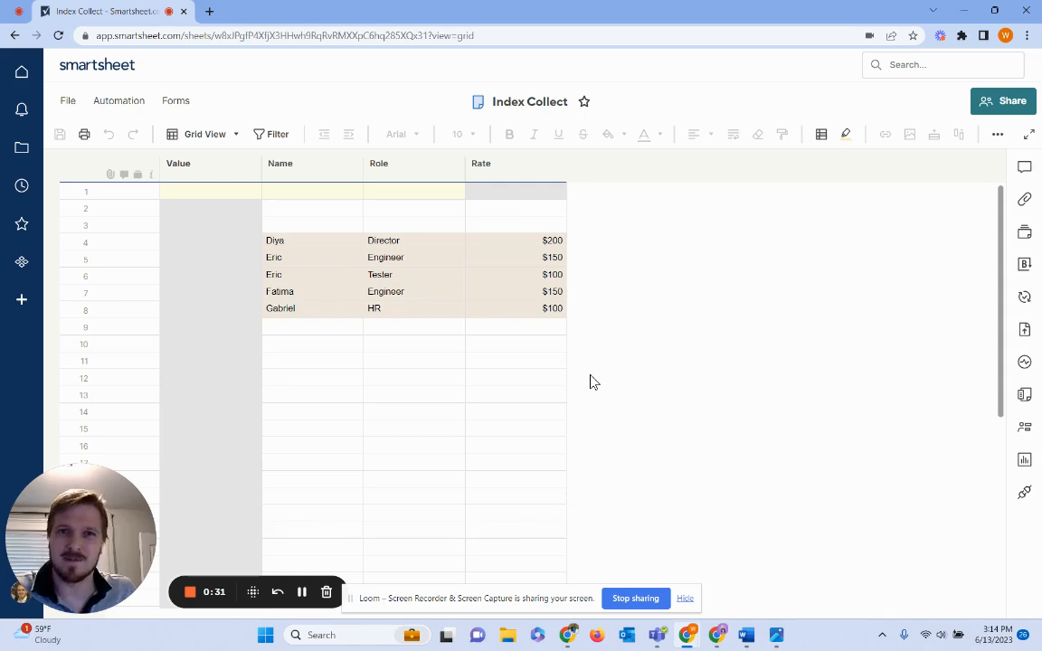
# Step: Enter Eric as the Name and Tester as the Role criteria in row 1
pyautogui.click(412, 241)
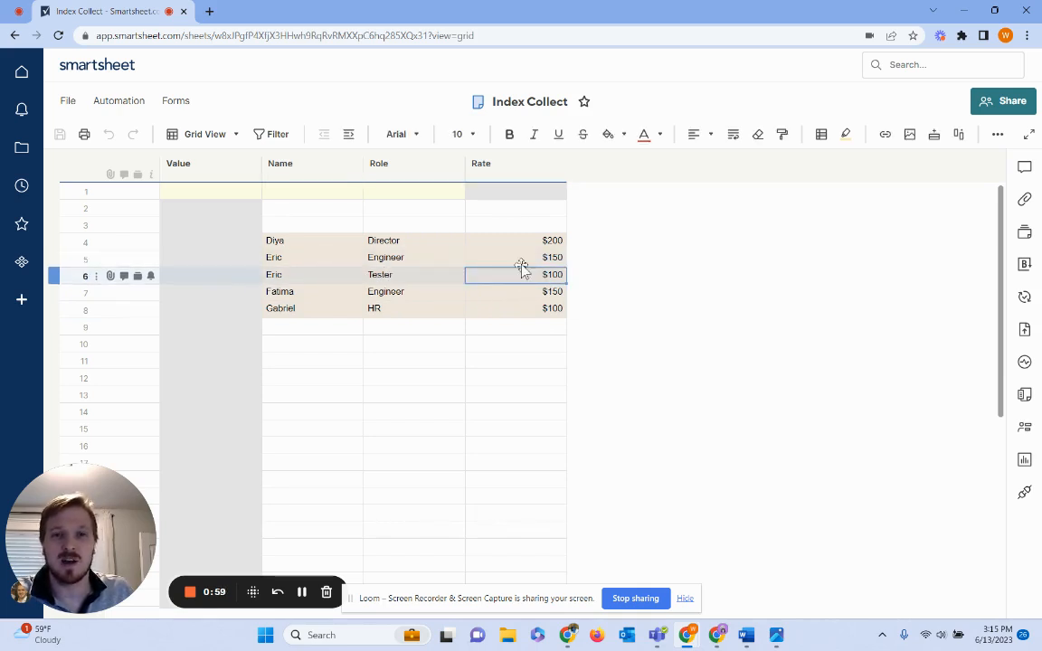
pyautogui.click(515, 257)
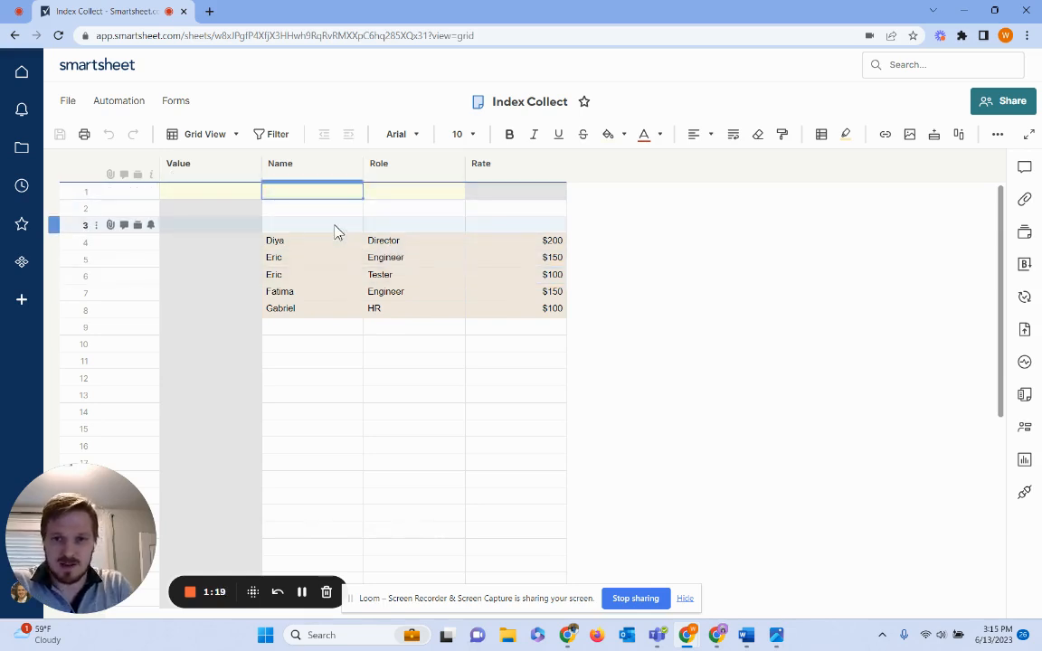
pyautogui.write('Eric')
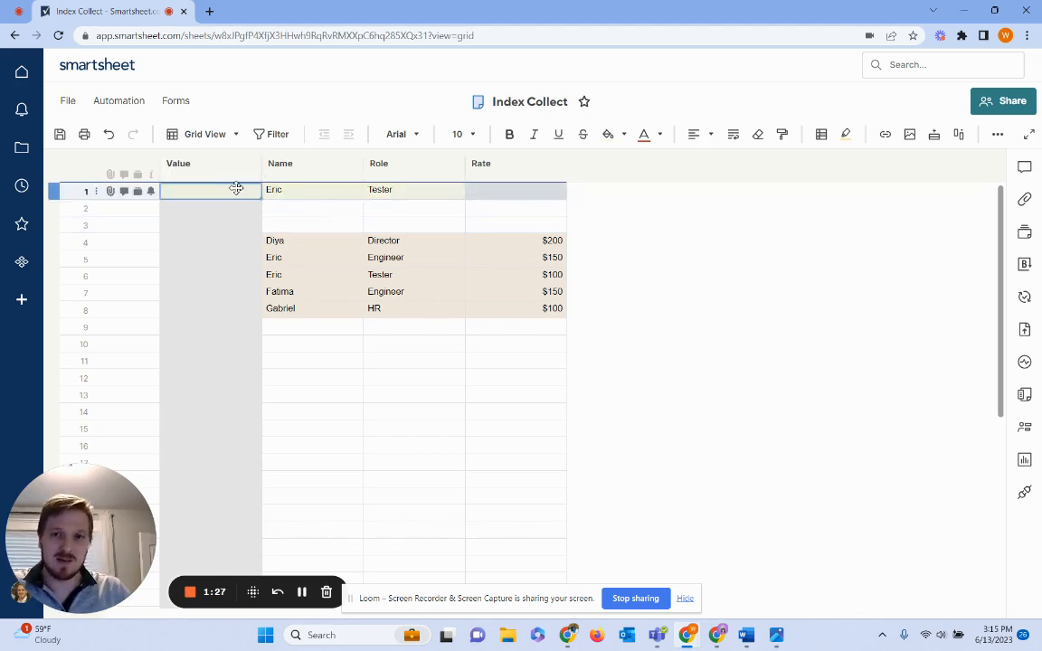
# Step: Begin row 1's Value formula as =INDEX(COLLECT( over Rate4:Rate8 with Role4:Role8 as criteria range
pyautogui.write('=')
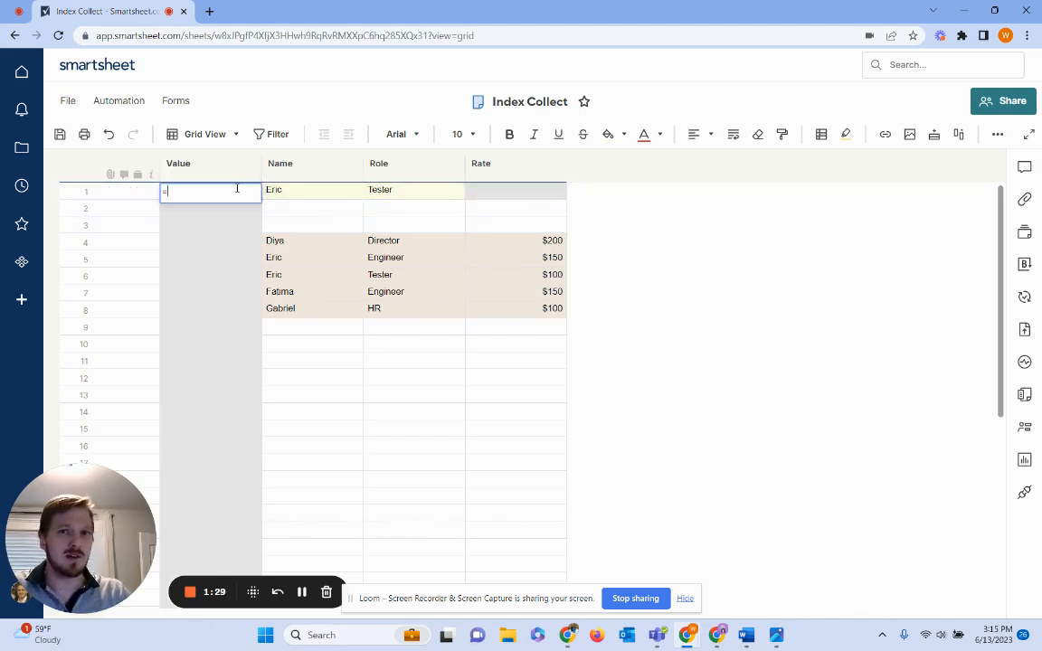
pyautogui.write('index(')
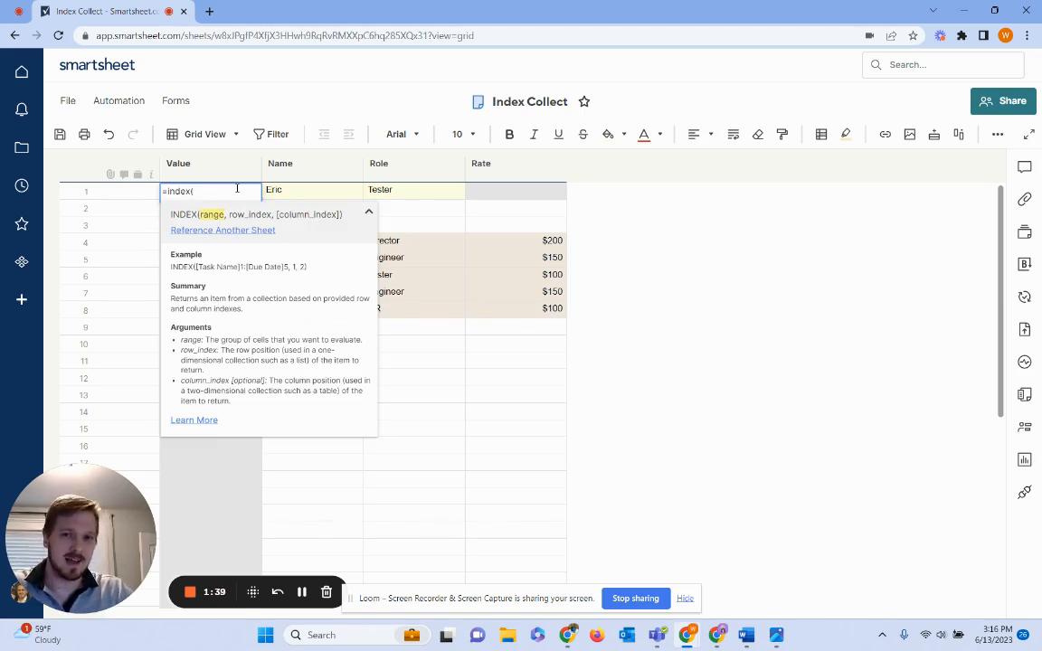
pyautogui.write('collect(Rate4:Rate8,')
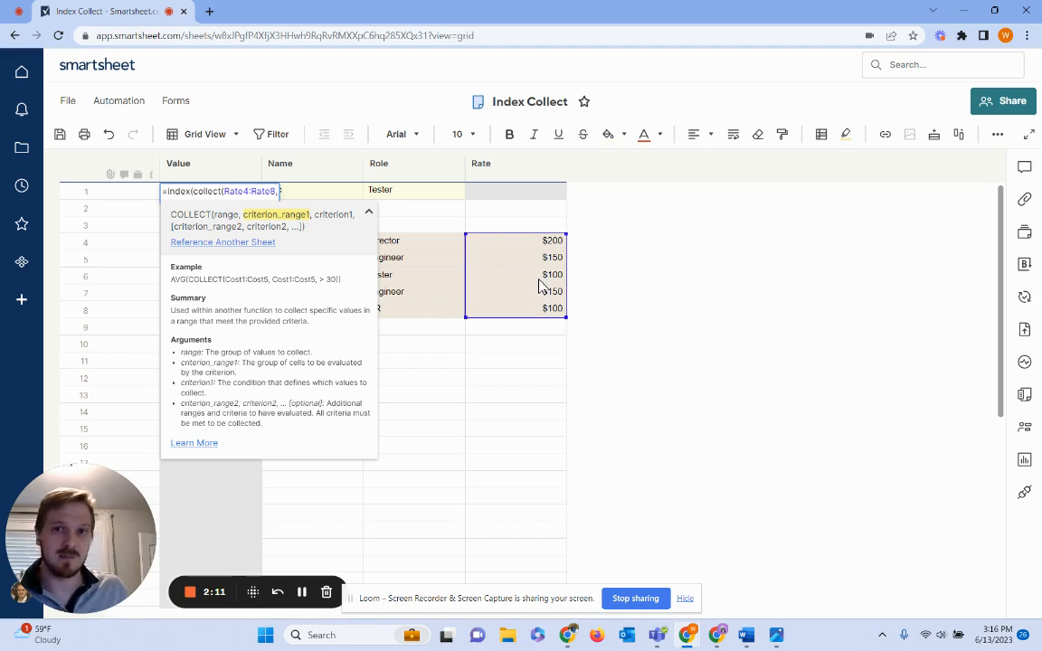
pyautogui.moveTo(536, 283)
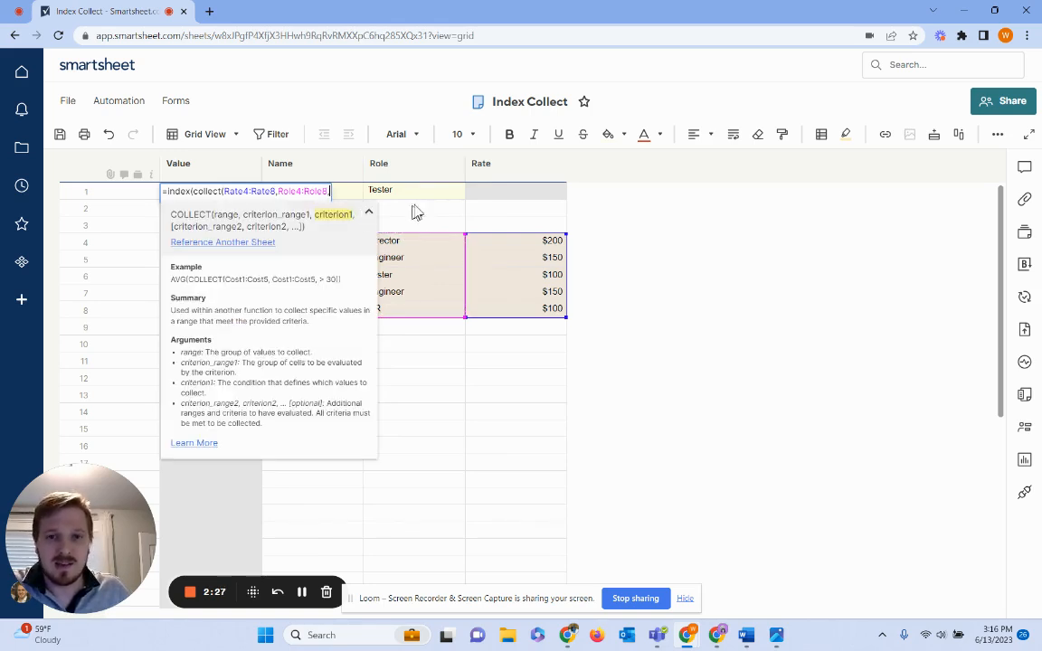
# Step: Add the Role@row criterion and the Name4:Name8 / Name@row pair, closing COLLECT
pyautogui.write('Role@row,Name4:Name8,')
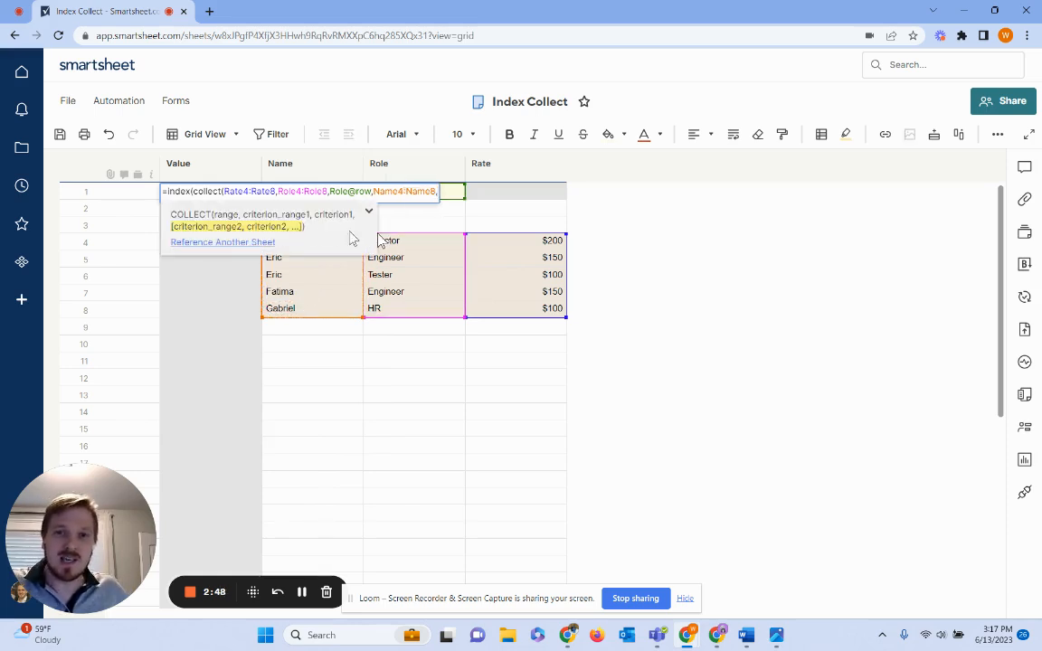
pyautogui.click(311, 162)
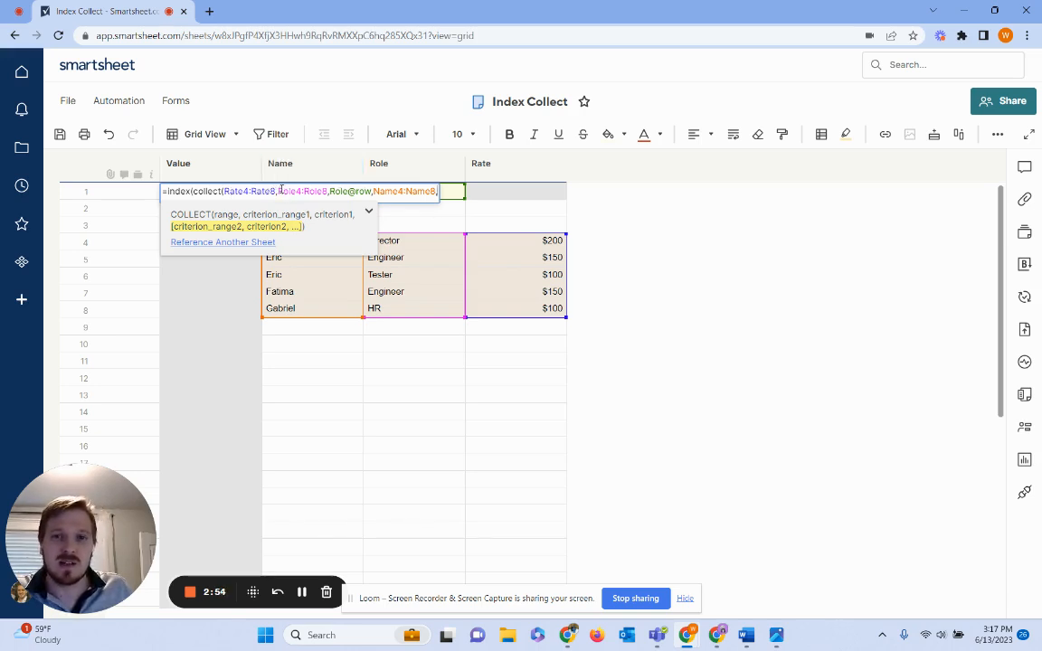
pyautogui.moveTo(304, 366)
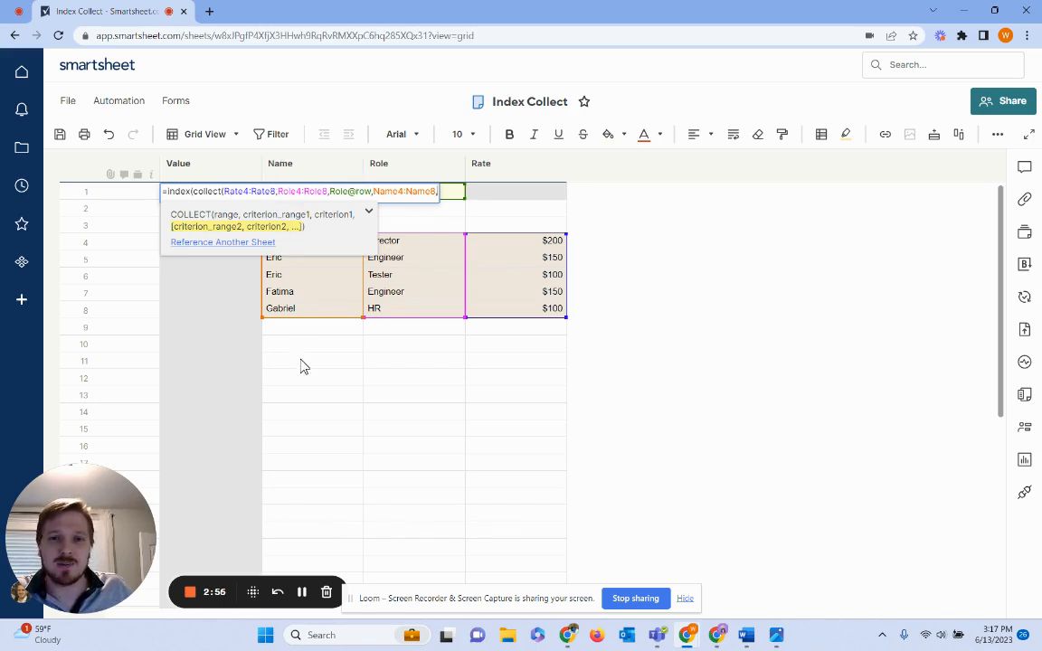
pyautogui.write('Name1')
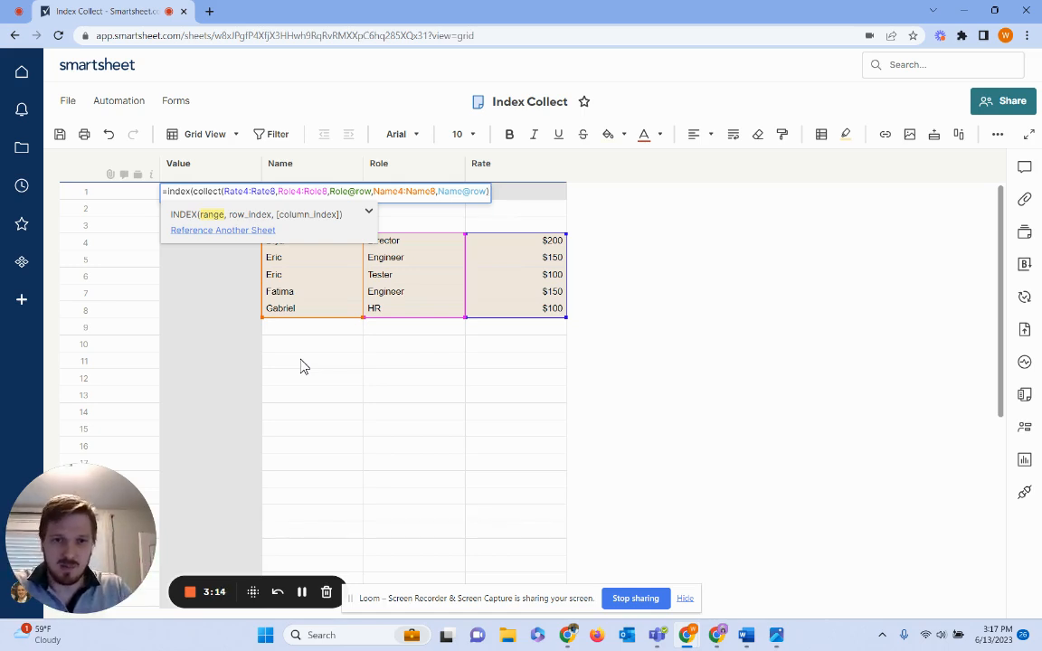
# Step: Finish INDEX with row index 1 and commit, returning Eric the Tester's rate
pyautogui.write('1')
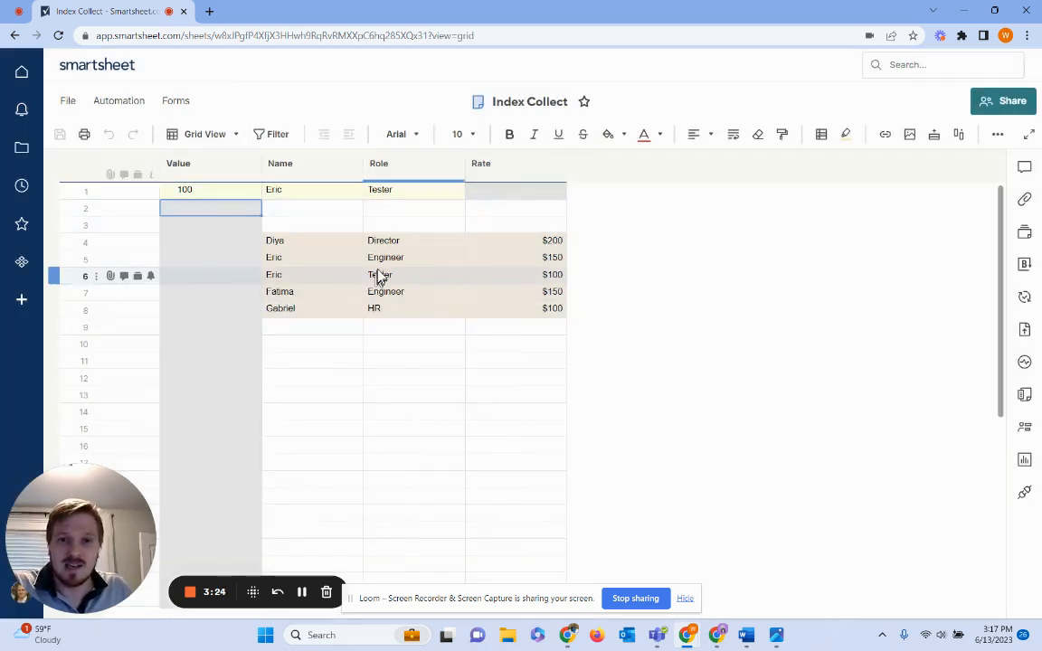
# Step: Copy Engineer into row 1's Role so the Value updates to 150
pyautogui.click(413, 257)
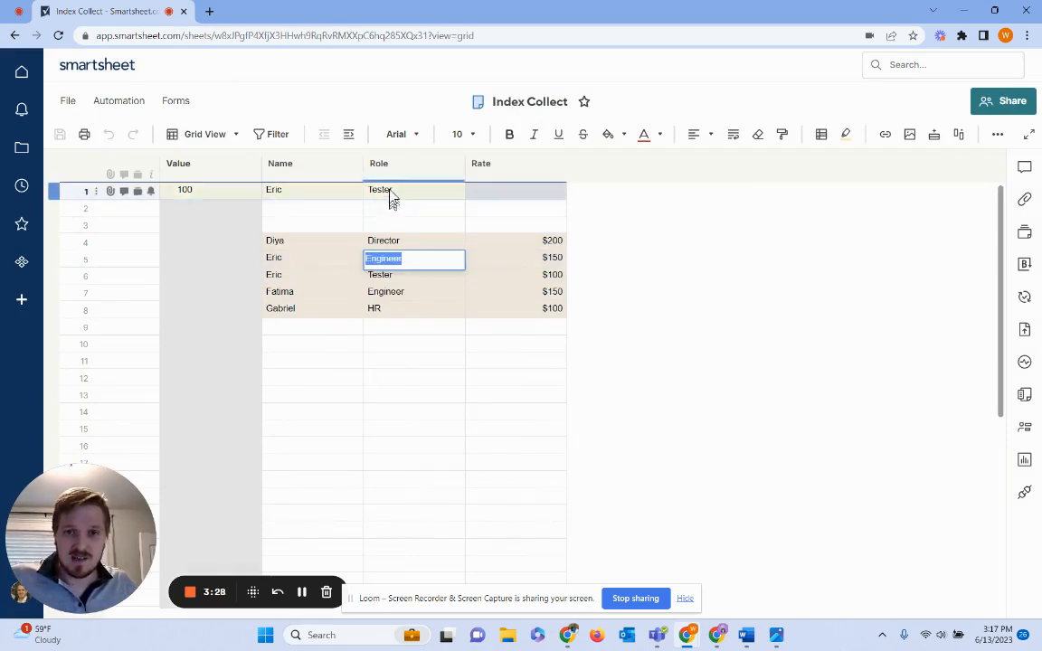
pyautogui.click(412, 190)
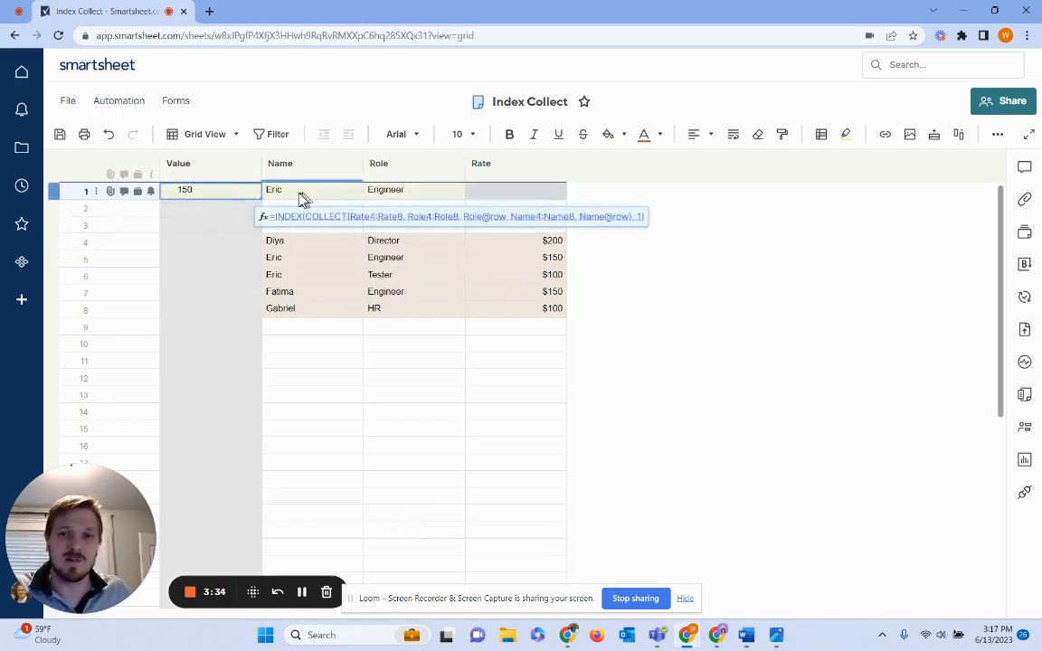
pyautogui.click(412, 190)
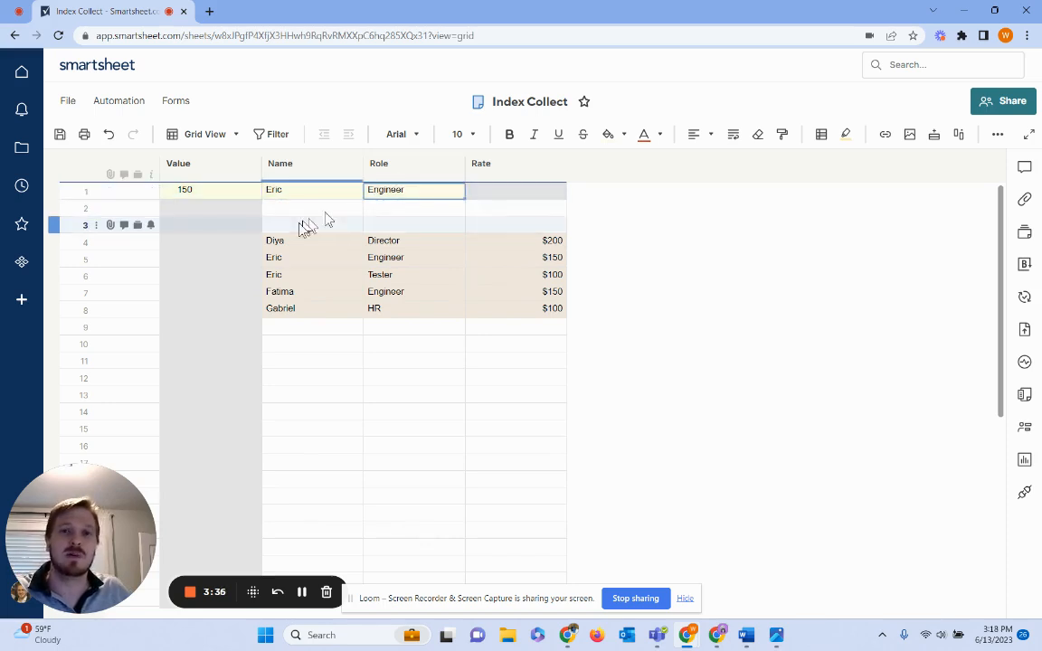